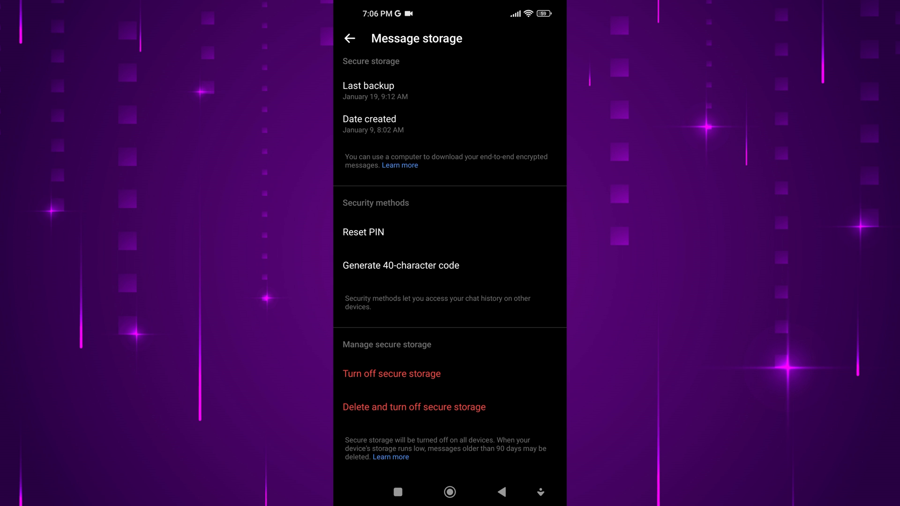
Begin turning off secure storage, dismiss the confirmation, and exit to the home screen.
{"action": "left_click", "coordinate": [391, 374]}
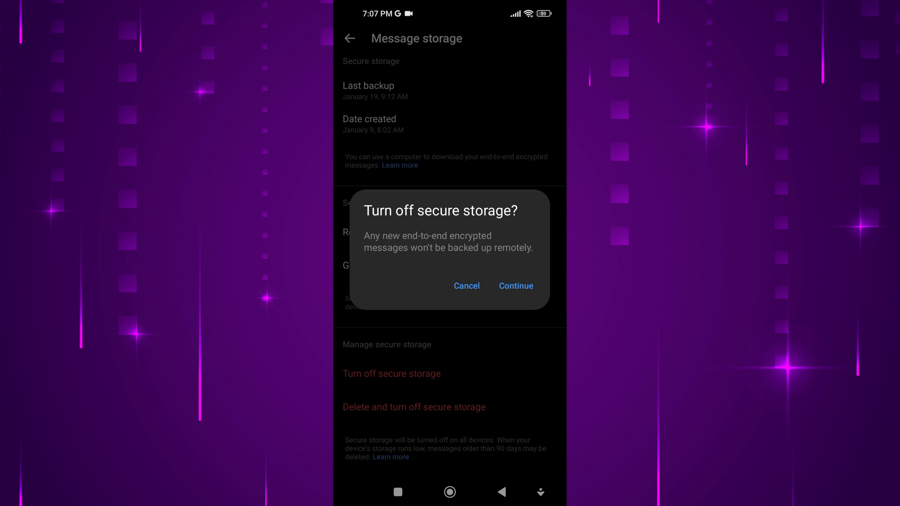
{"action": "left_click", "coordinate": [515, 285]}
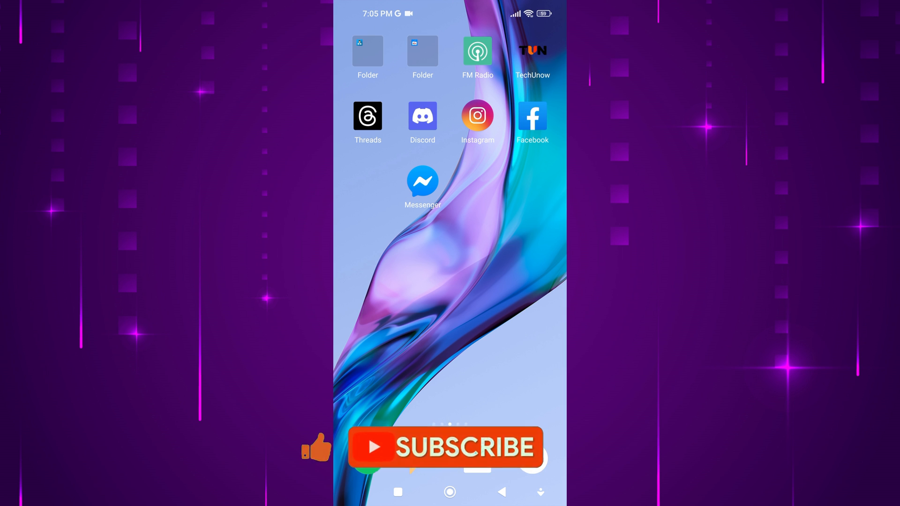
Launch Messenger and open its settings from the account menu.
{"action": "left_click", "coordinate": [422, 181]}
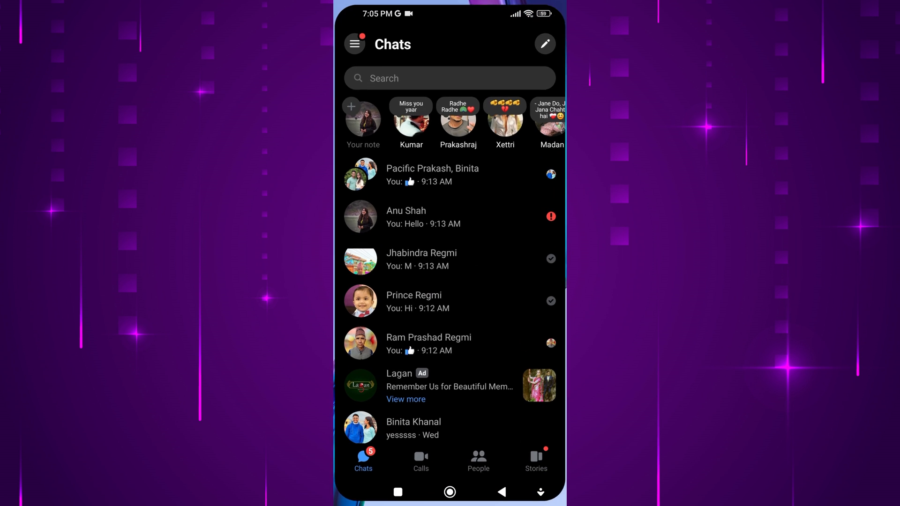
{"action": "scroll", "scroll_direction": "down", "scroll_amount": 3}
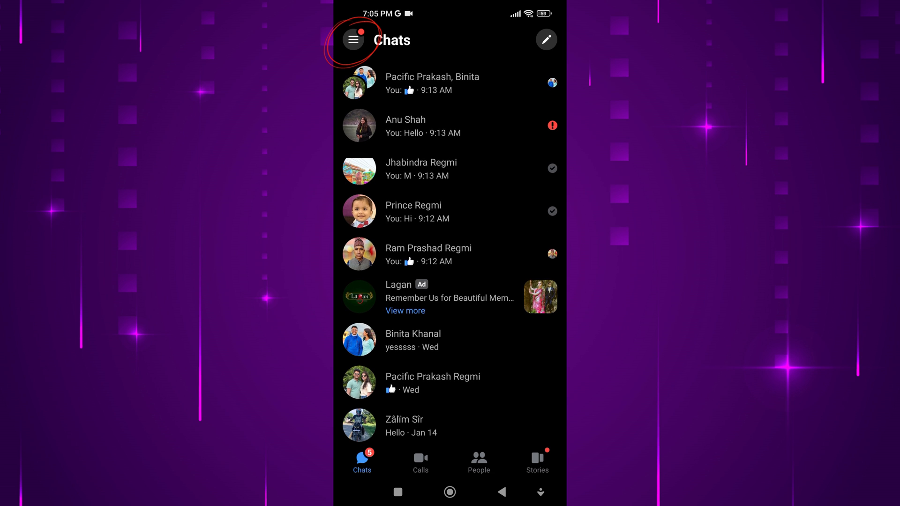
{"action": "left_click", "coordinate": [356, 40]}
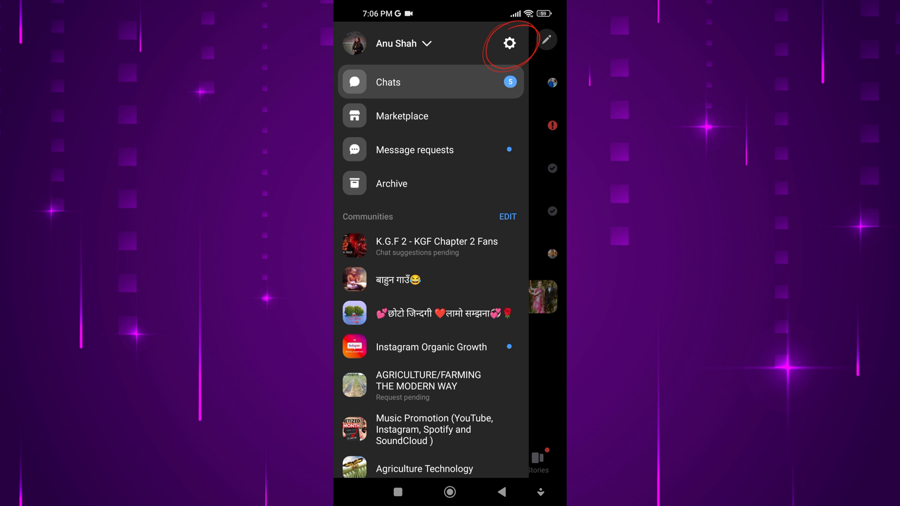
{"action": "left_click", "coordinate": [508, 43]}
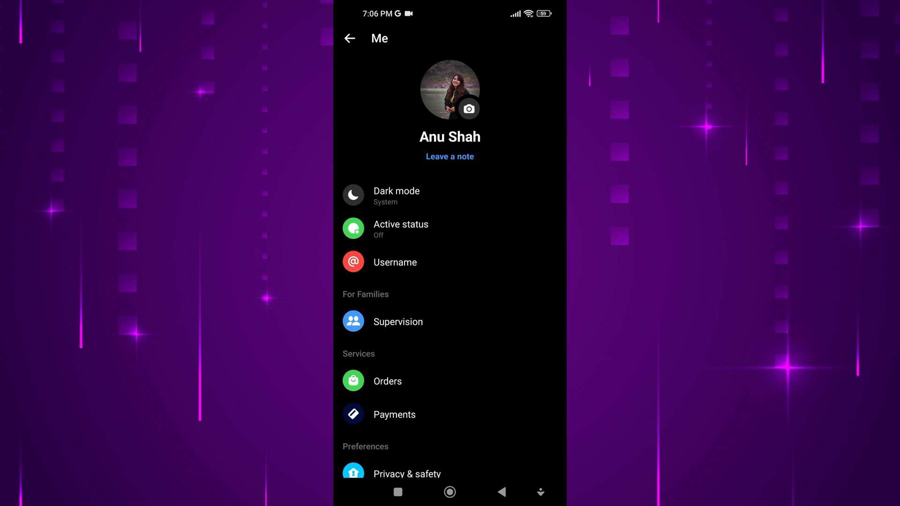
Go through Privacy & safety and End-to-end encrypted chats to Message storage.
{"action": "scroll", "scroll_direction": "down", "scroll_amount": 3}
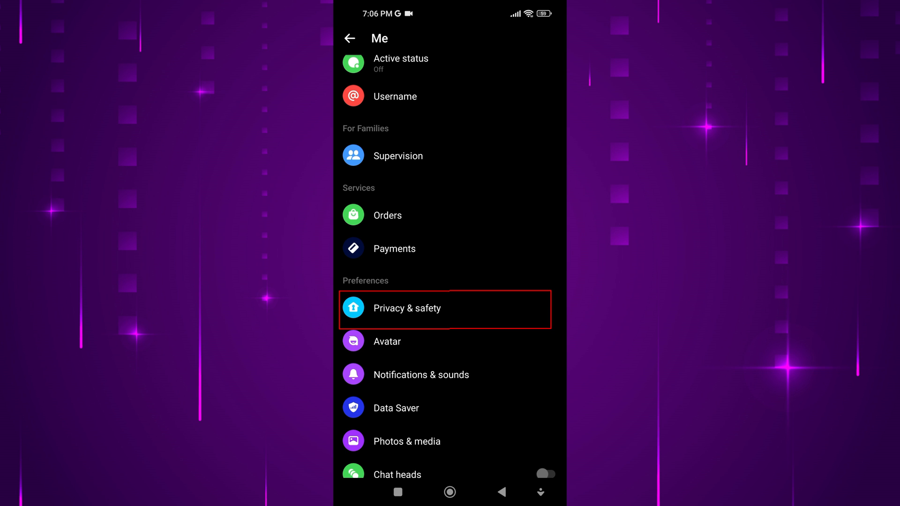
{"action": "left_click", "coordinate": [406, 308]}
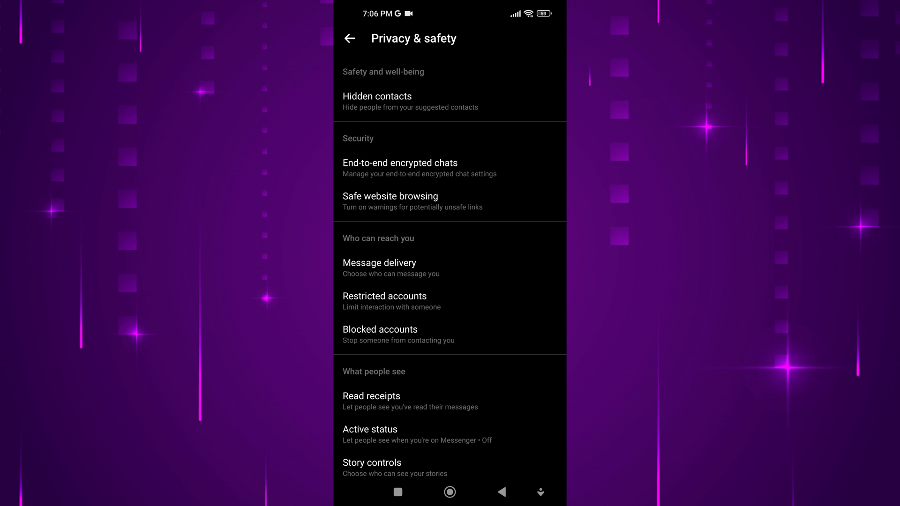
{"action": "left_click", "coordinate": [400, 163]}
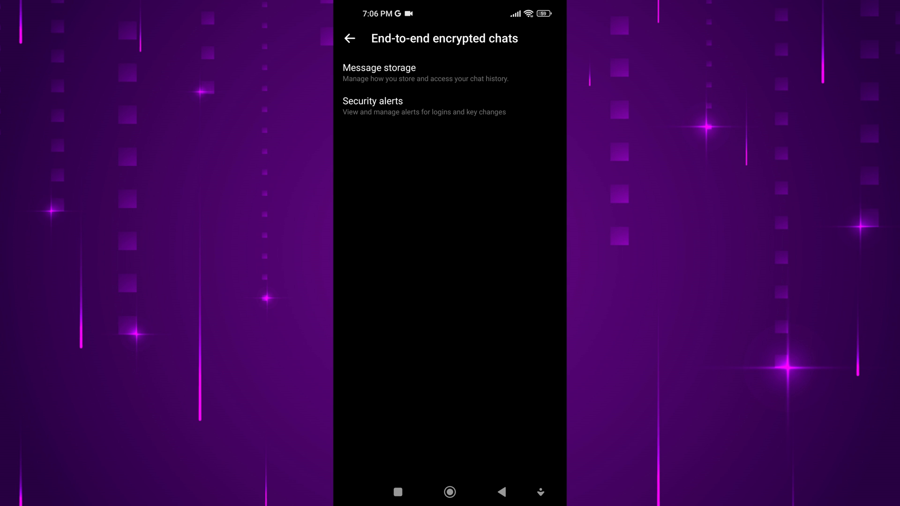
{"action": "left_click", "coordinate": [378, 68]}
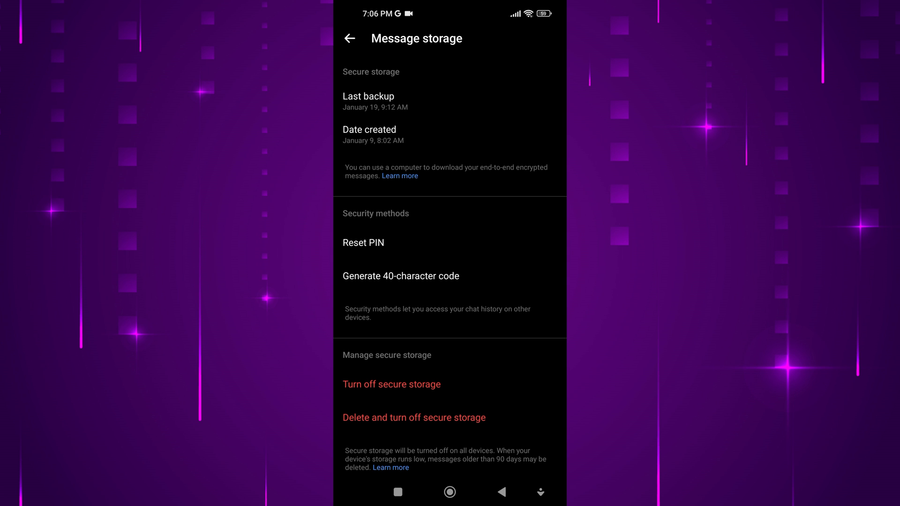
{"action": "scroll", "scroll_direction": "down", "scroll_amount": 3}
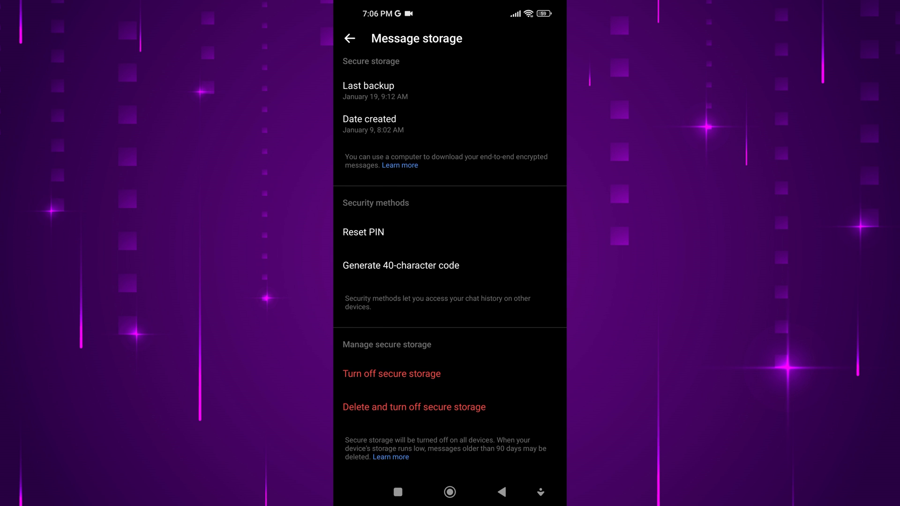
Turn off secure storage and confirm with Continue in the dialog.
{"action": "left_click", "coordinate": [391, 373]}
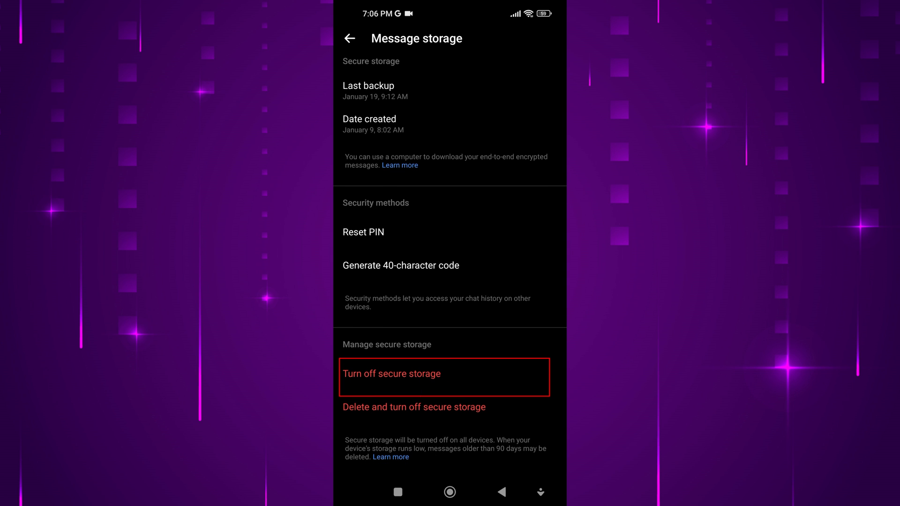
{"action": "left_click", "coordinate": [391, 373]}
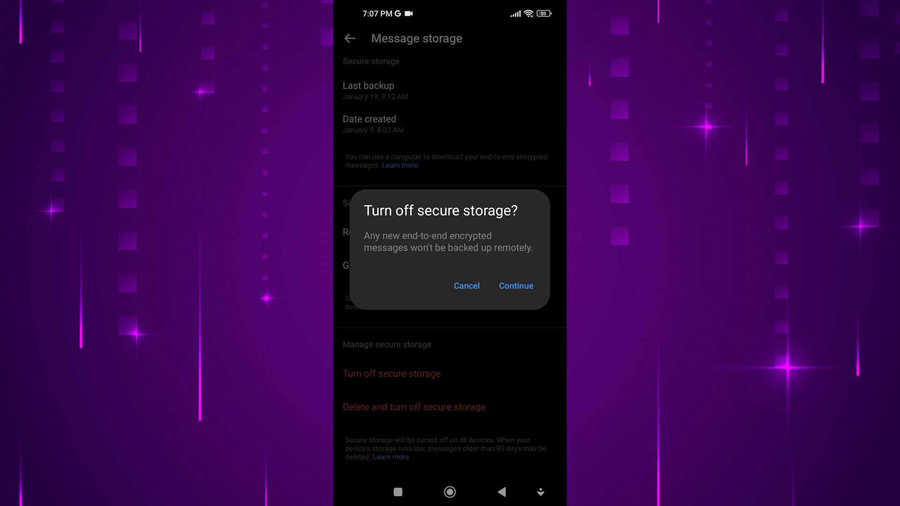
{"action": "left_click", "coordinate": [516, 286]}
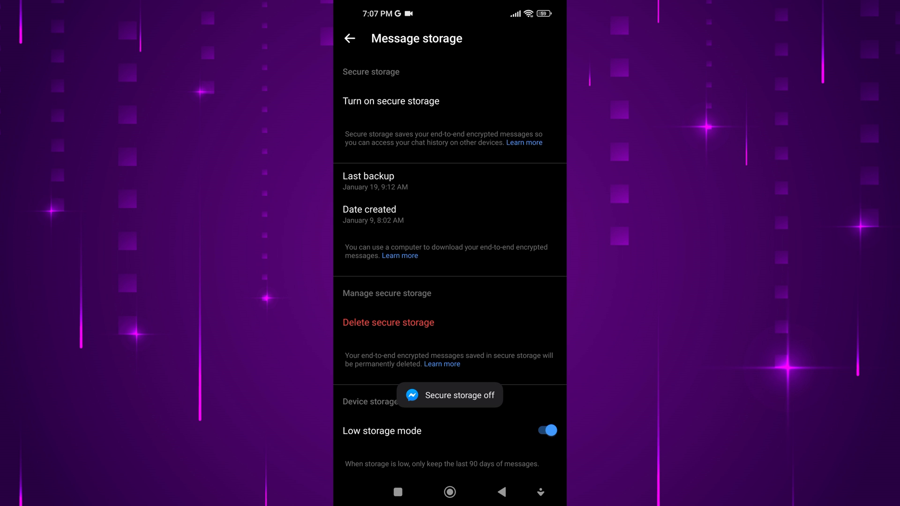
Delete secure storage, confirming with Continue in the Delete secure storage? dialog.
{"action": "left_click", "coordinate": [388, 322]}
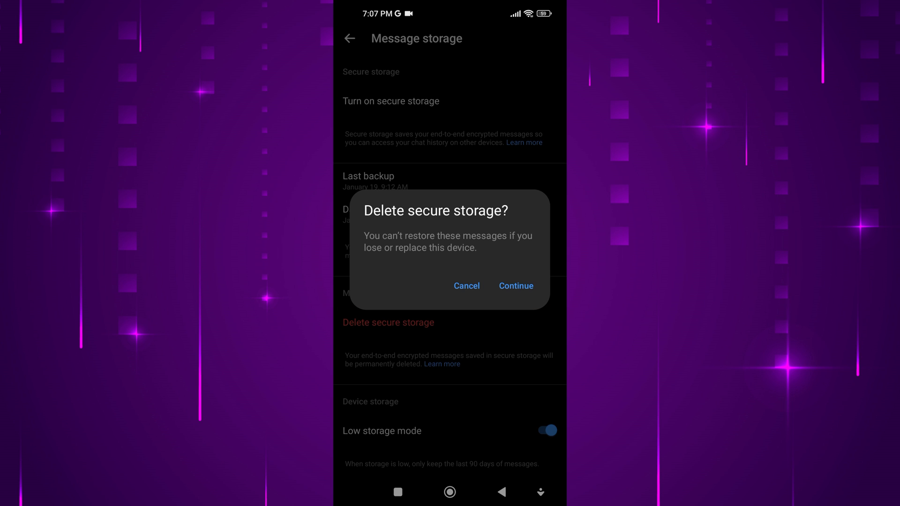
{"action": "left_click", "coordinate": [516, 286]}
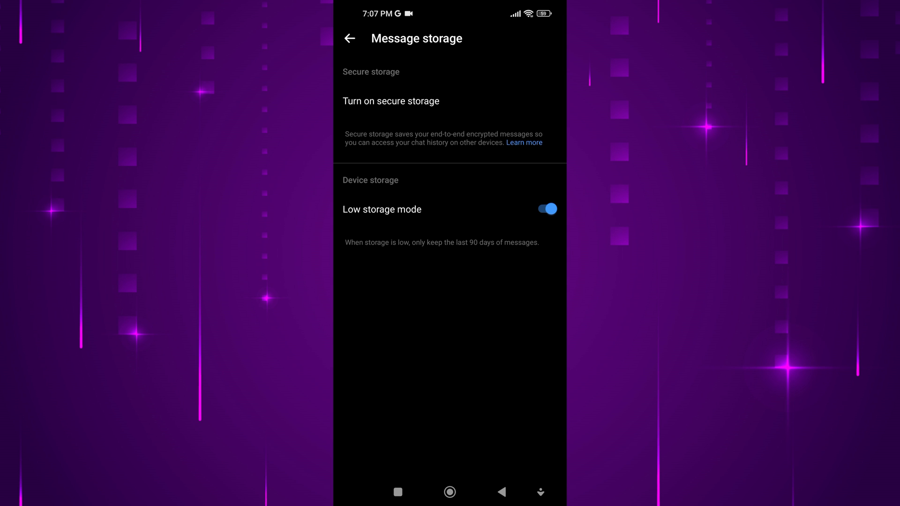
{"action": "left_click", "coordinate": [391, 101]}
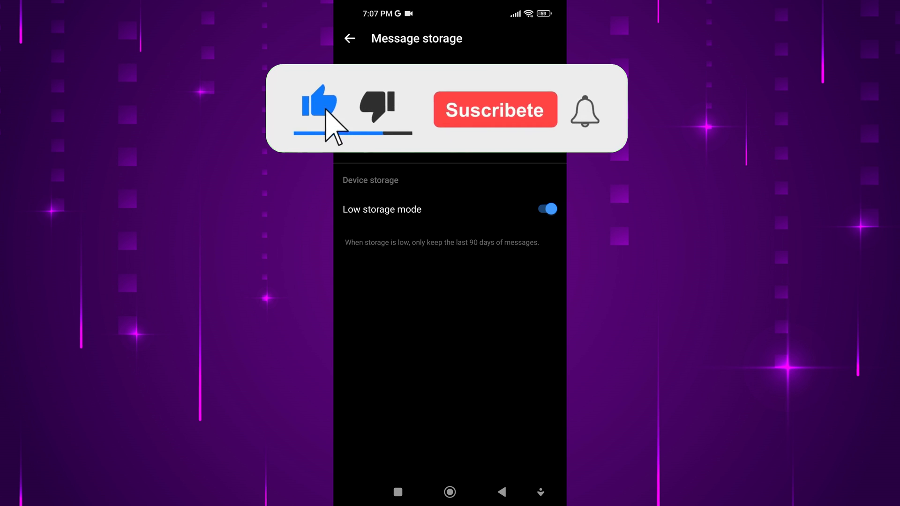
{"action": "left_click", "coordinate": [495, 109]}
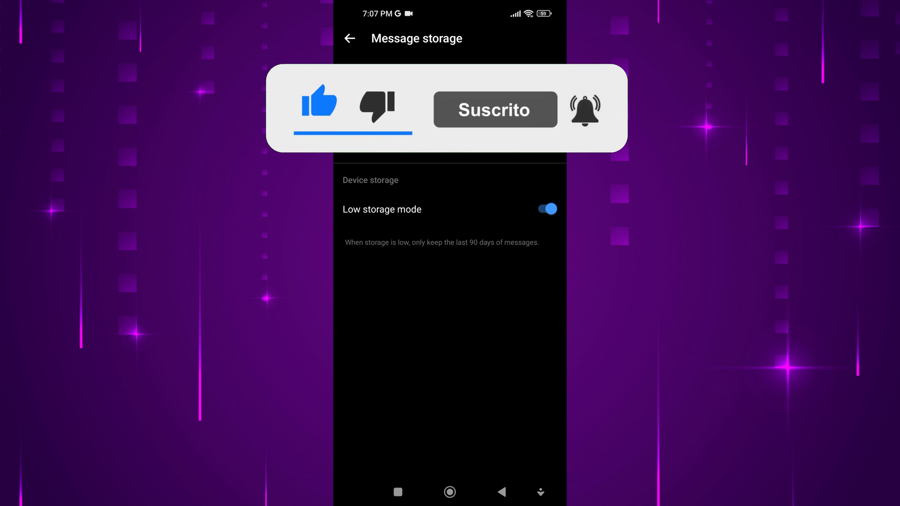